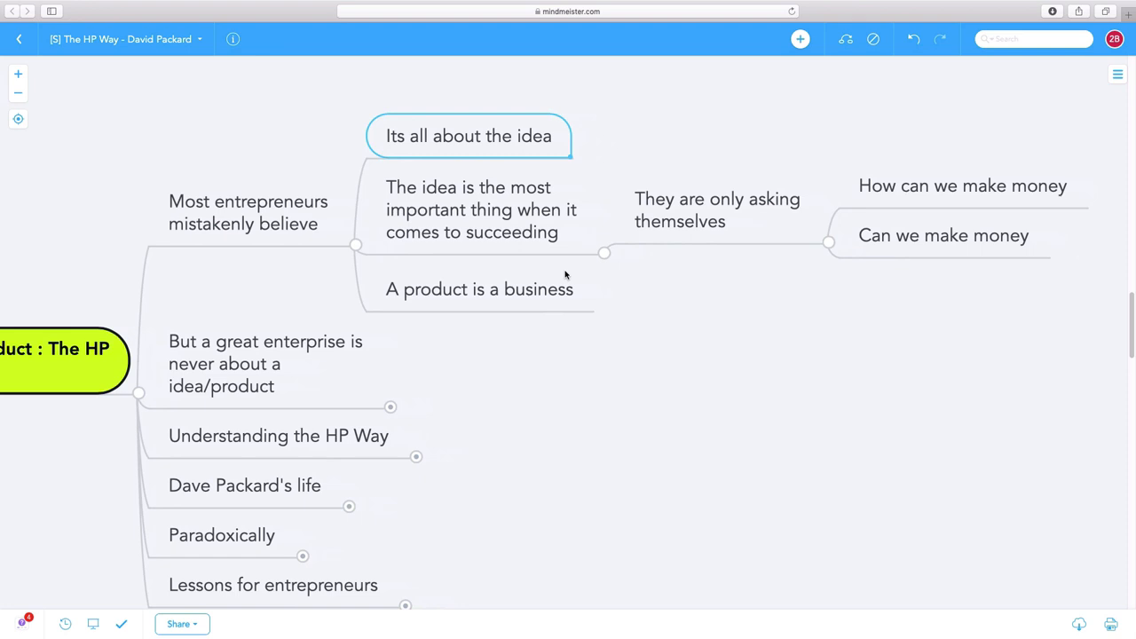
Expand the 'great enterprise' branch to show 'How did HP succeed?' and its points.
click(481, 209)
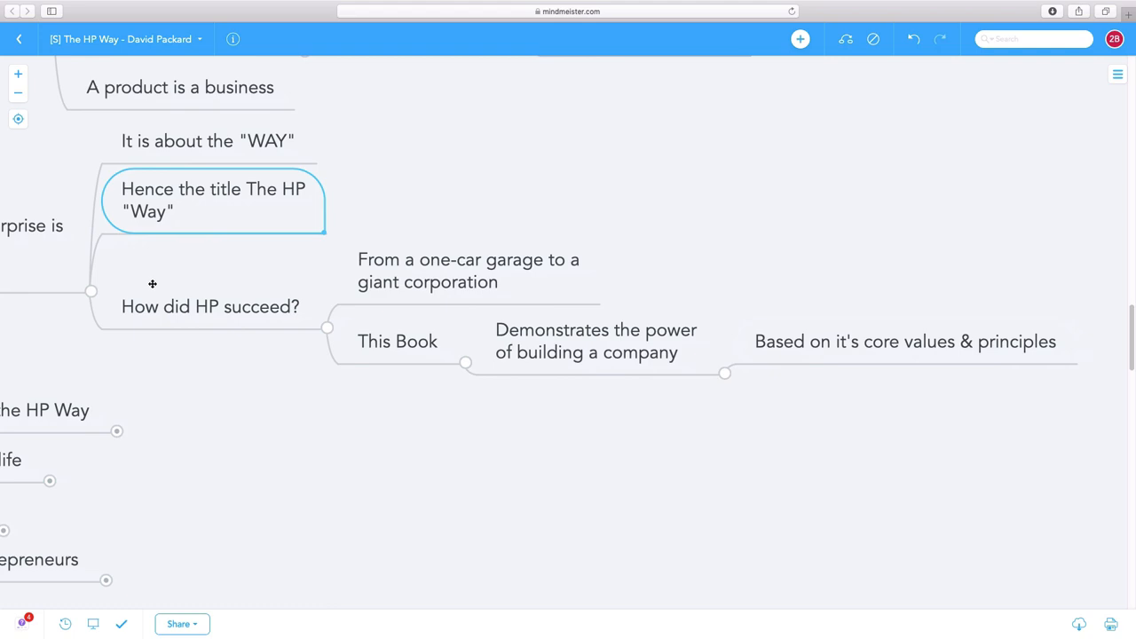
Scroll to 'Understanding the HP Way' to show HP's founding, sales figures and product lessons.
scroll(down, 3)
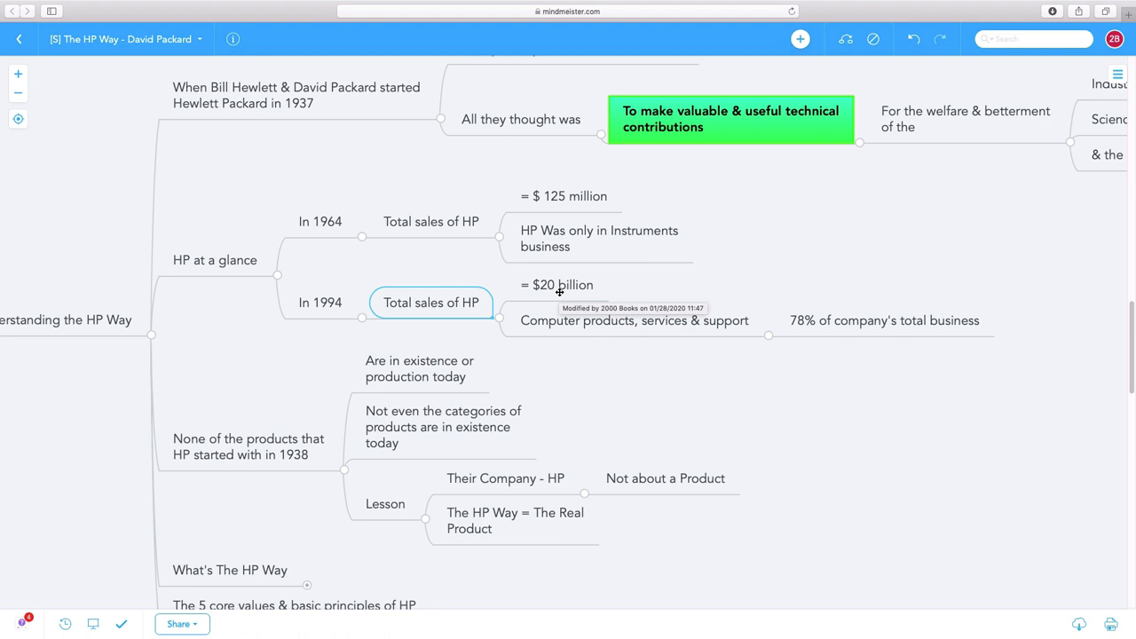
scroll(down, 3)
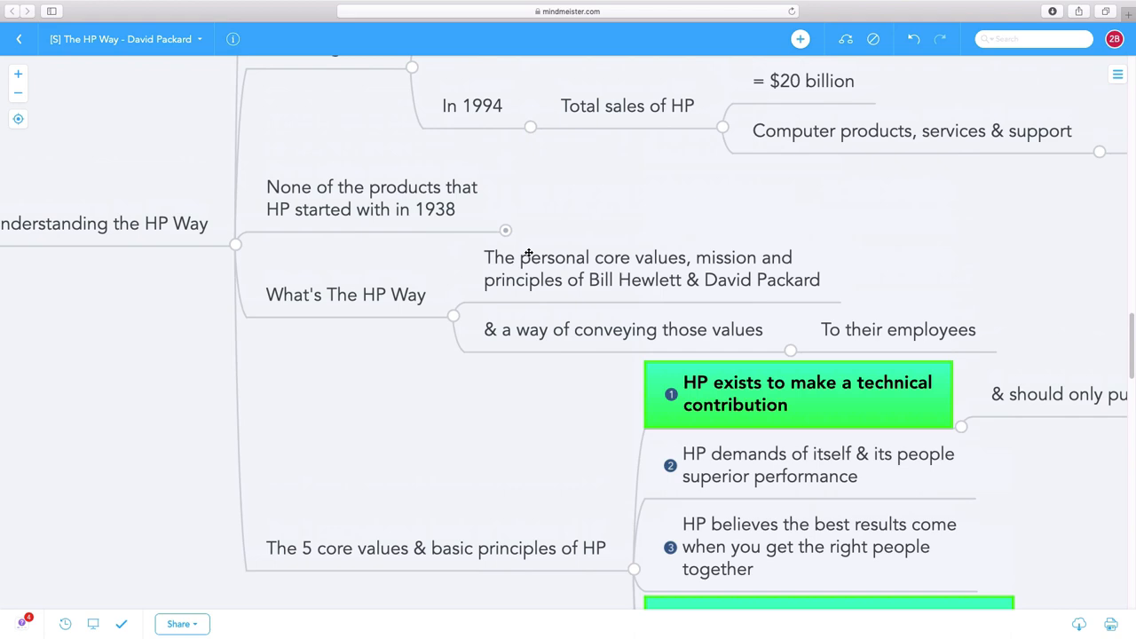
Scroll down to 'Paradoxically' and 'Lessons for entrepreneurs', including the Built to Last note.
scroll(down, 3)
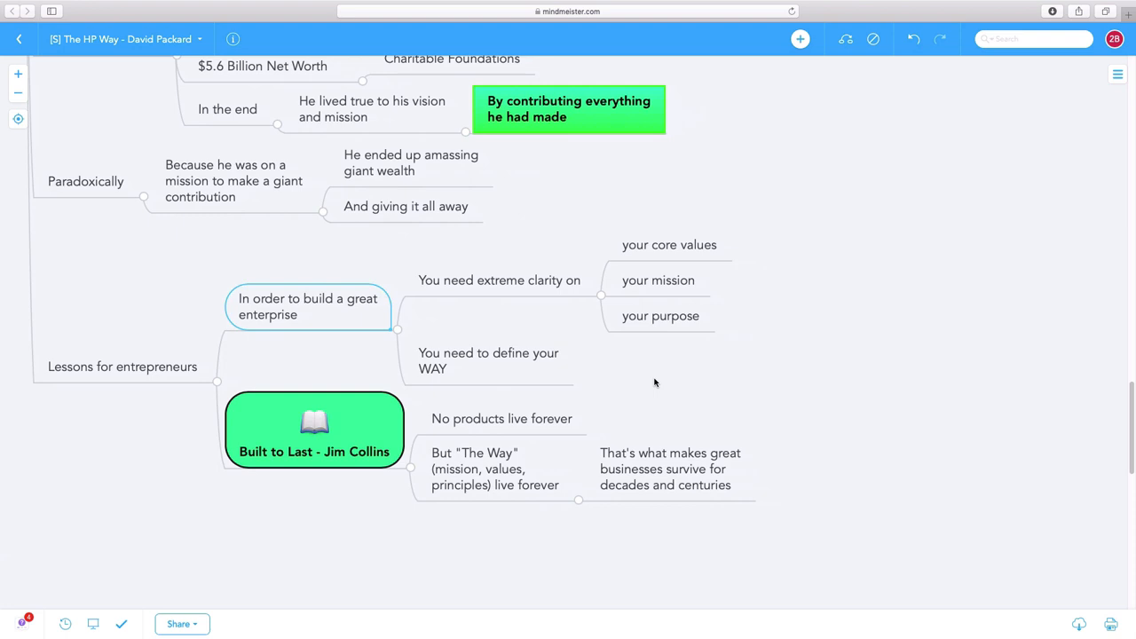
click(488, 360)
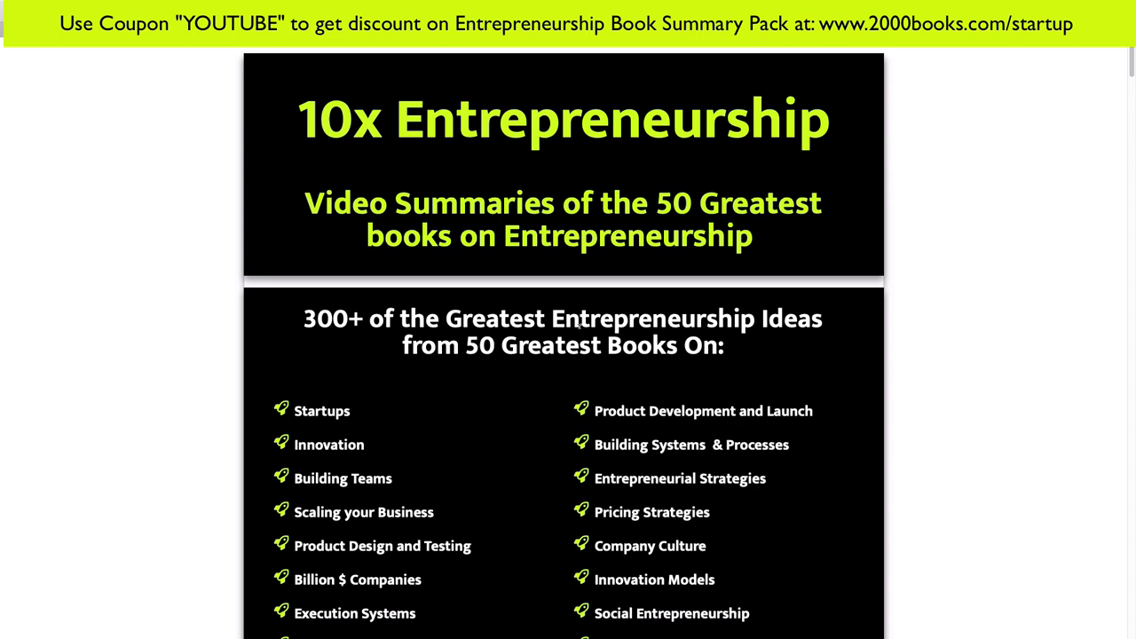
Scroll the 2000books page past book categories to The HP Way video and Strategy books.
scroll(down, 3)
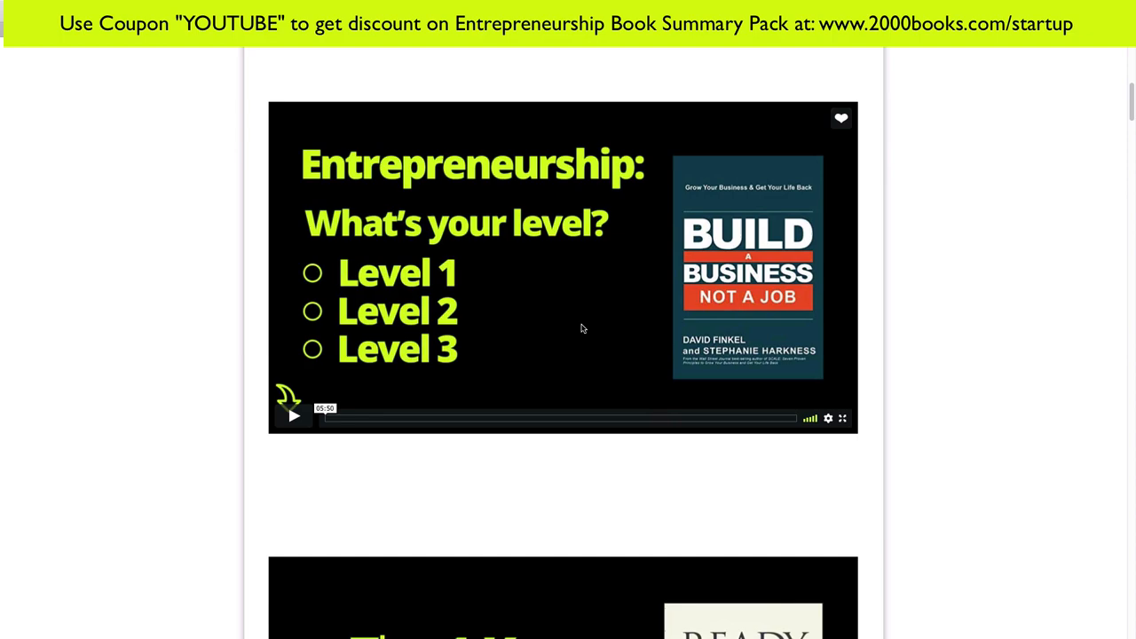
scroll(down, 3)
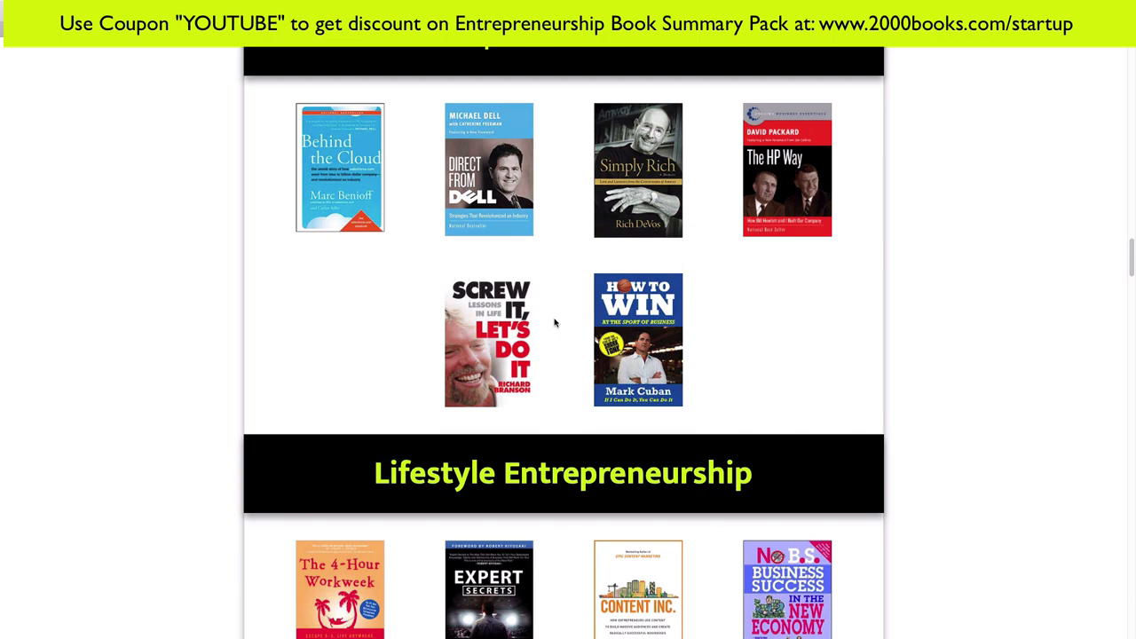
scroll(down, 3)
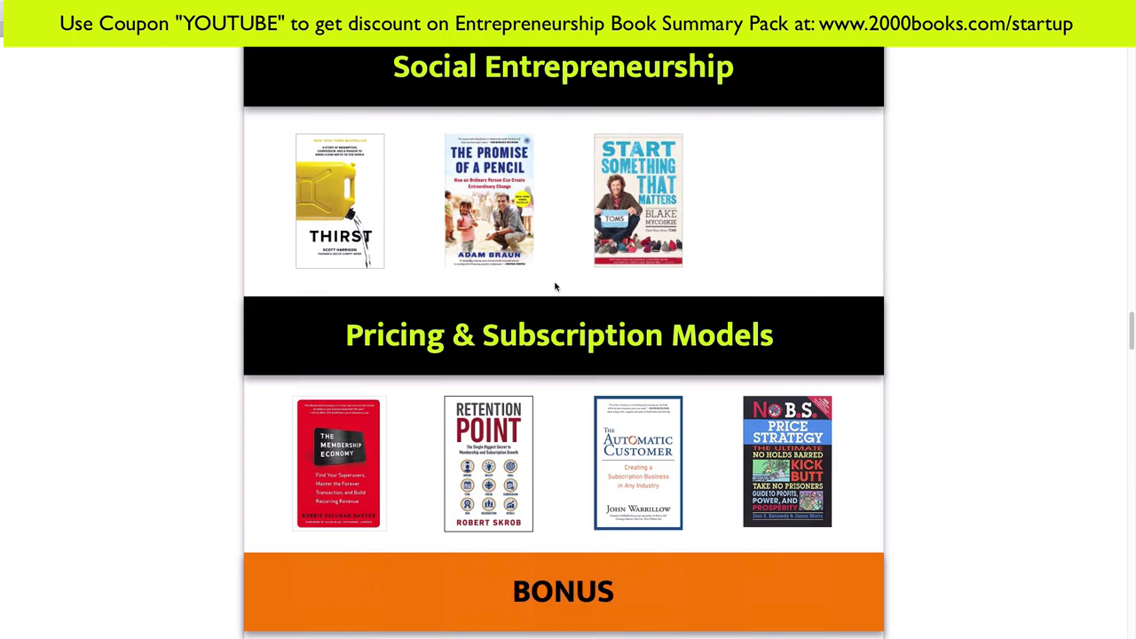
scroll(down, 3)
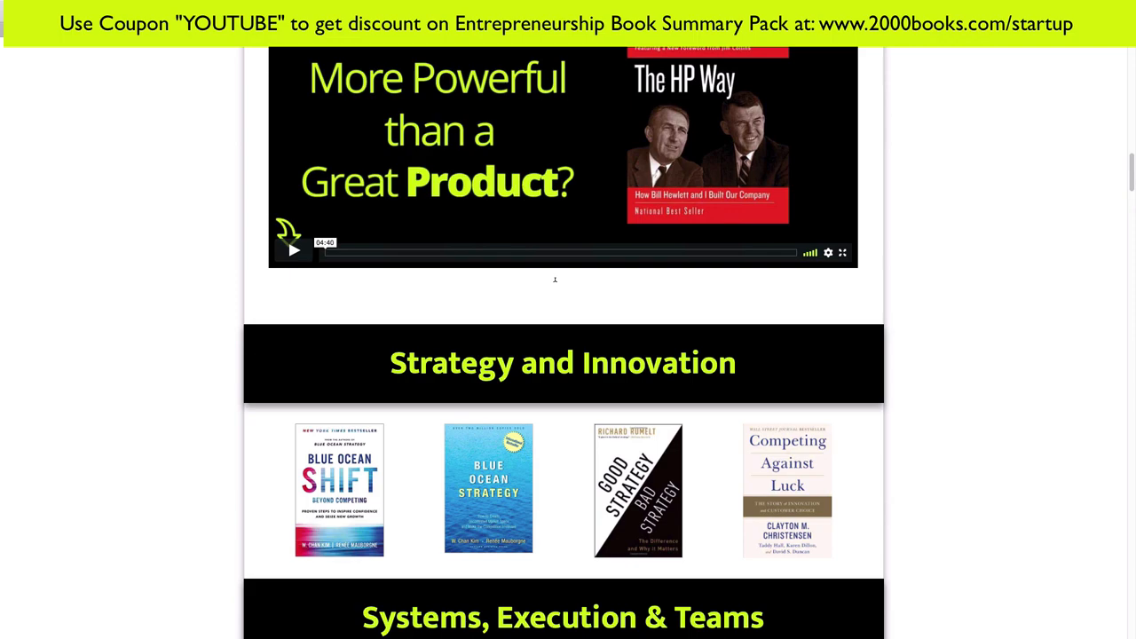